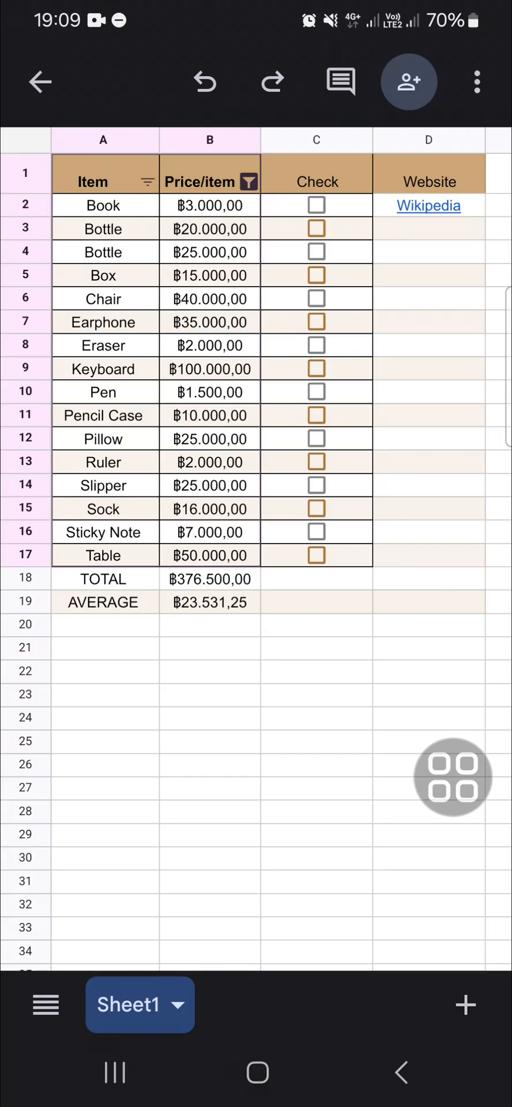
Select the Price/item cells B2 through B19, including TOTAL and AVERAGE.
click(205, 764)
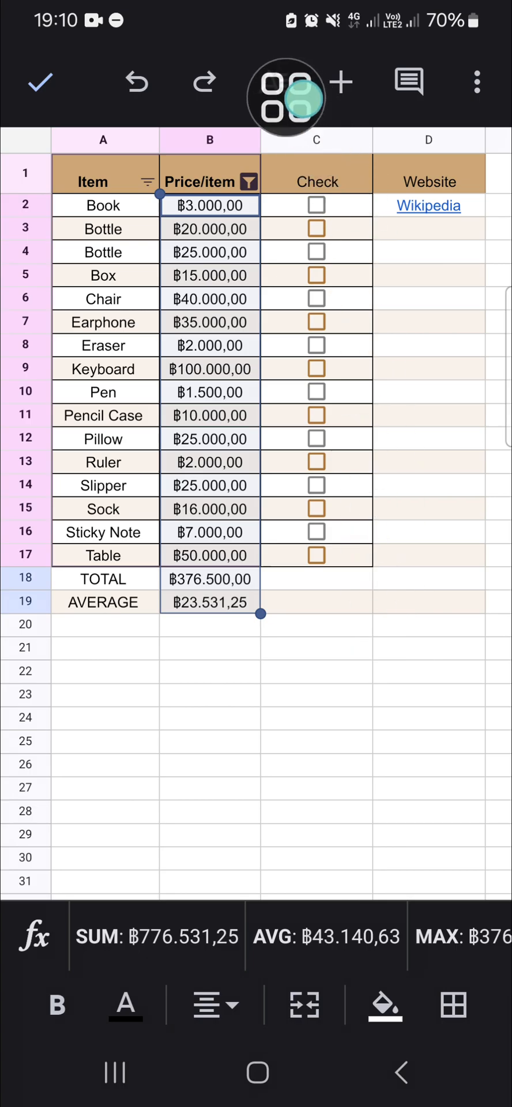
Reach the currency section of the number format options for the selected price cells.
click(272, 80)
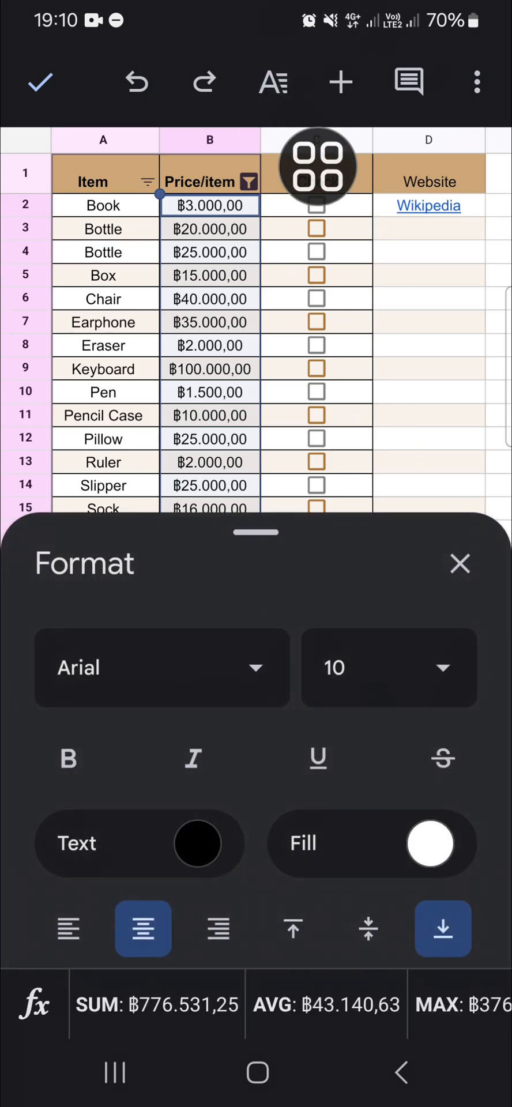
scroll(down, 3)
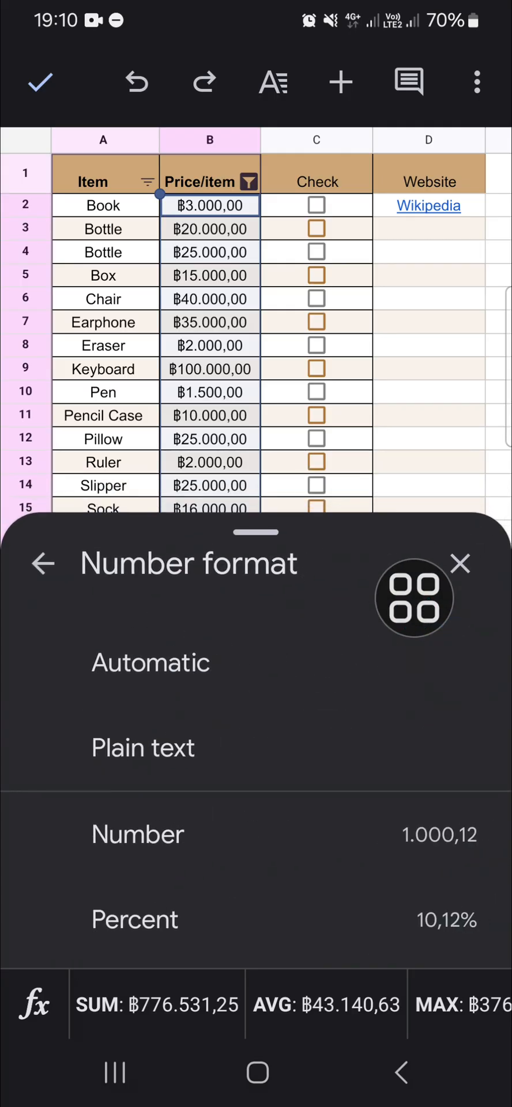
scroll(down, 3)
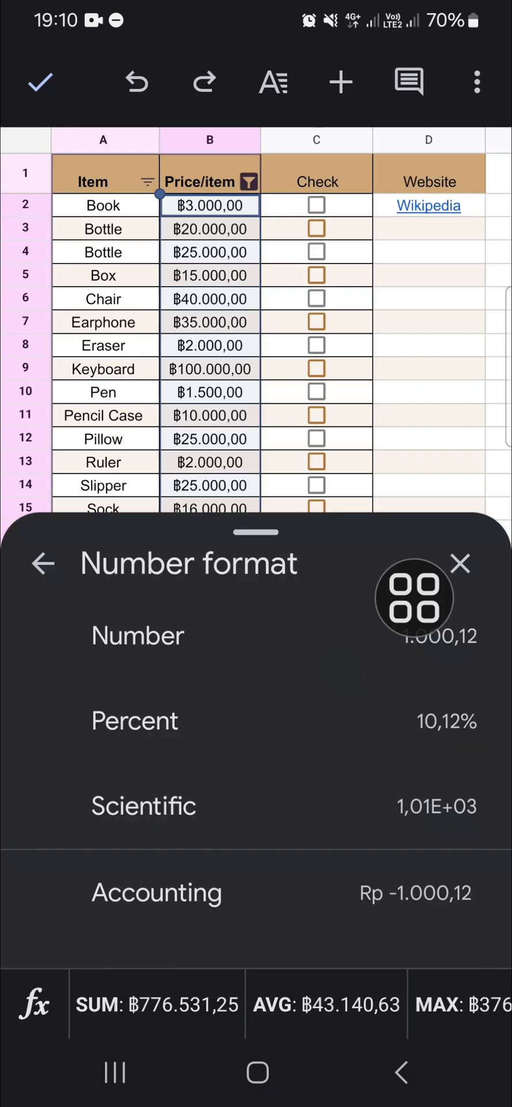
scroll(down, 3)
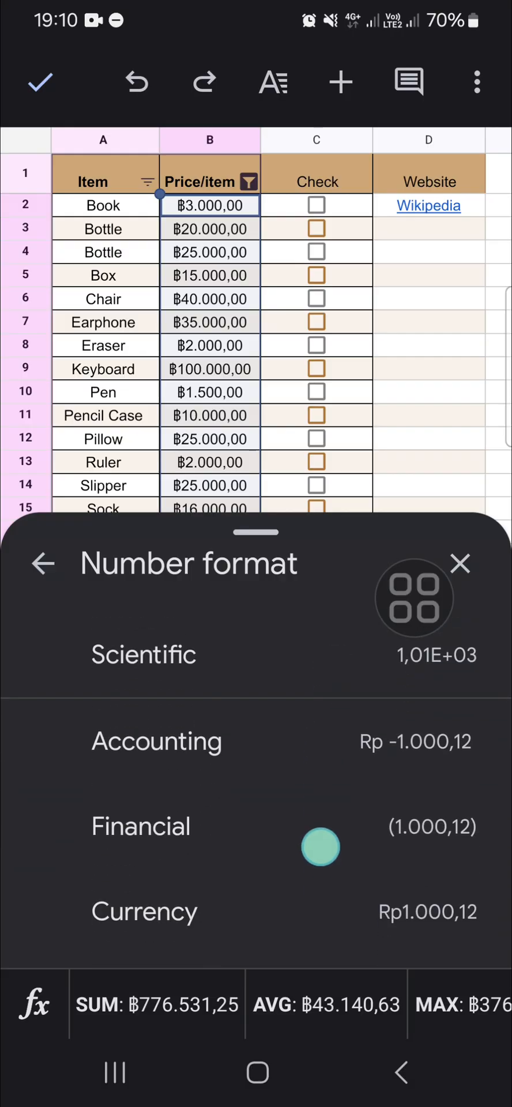
scroll(down, 3)
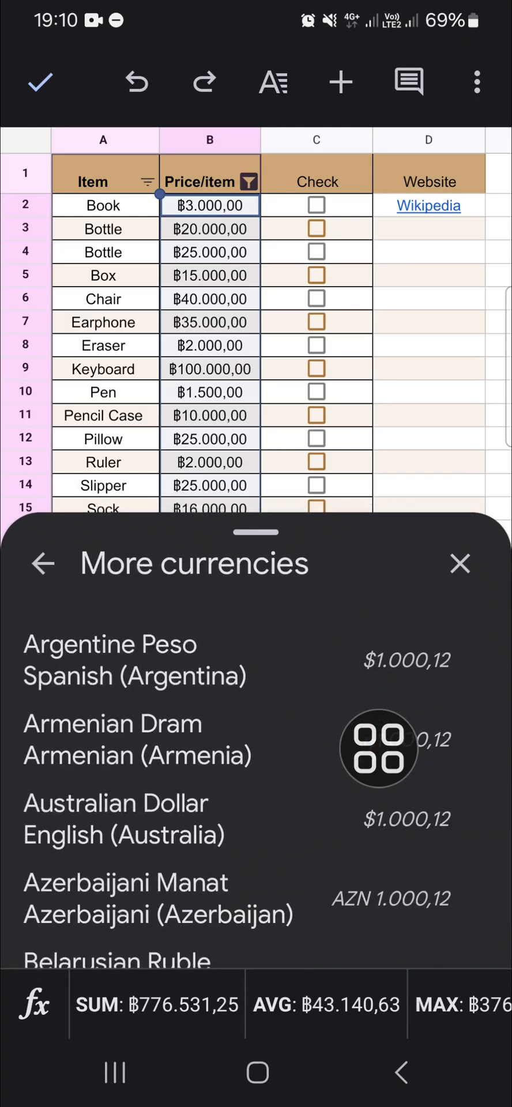
Apply Indonesian Rupiah to the prices so TOTAL and AVERAGE show Rp, and return to the sheet.
scroll(down, 3)
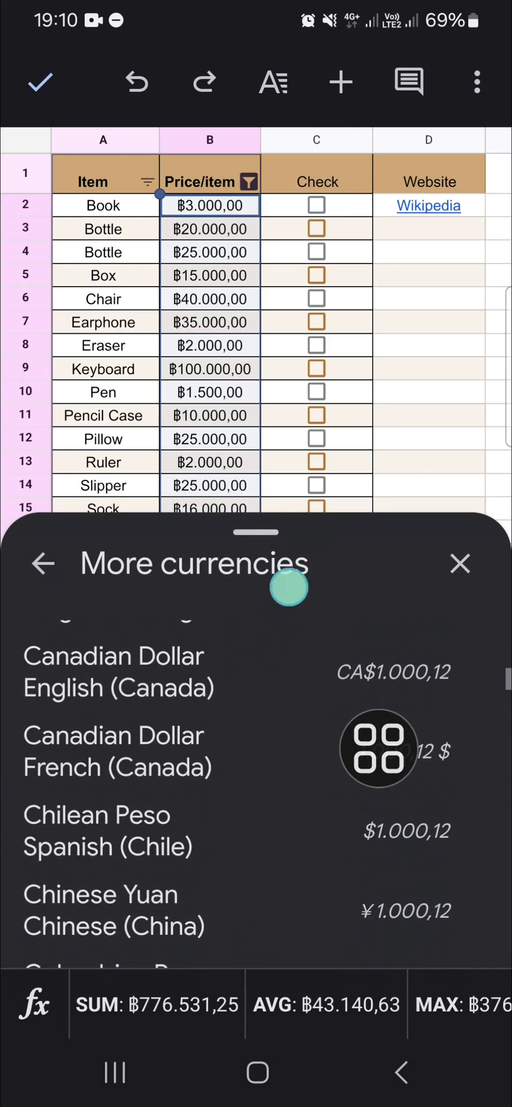
scroll(down, 3)
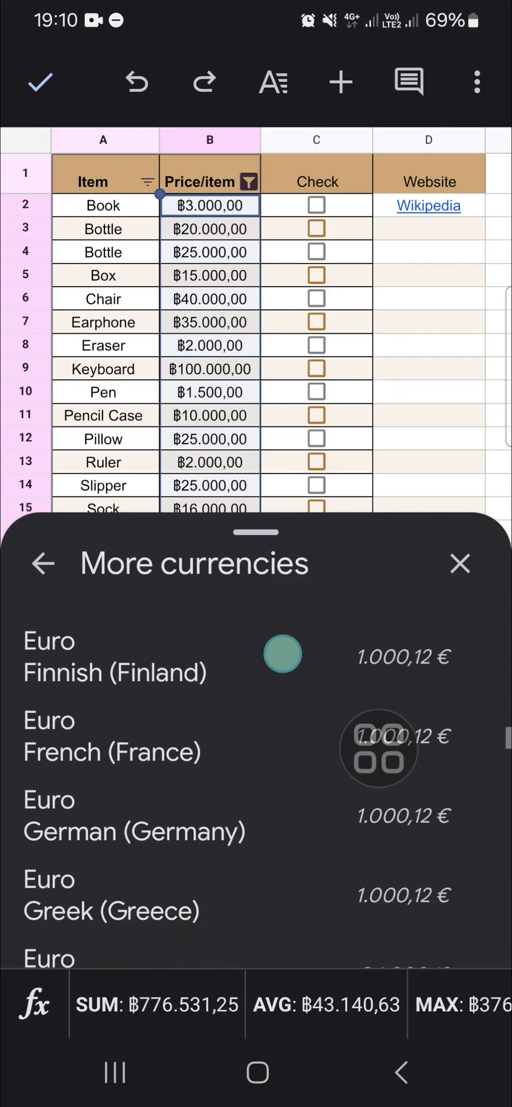
scroll(down, 3)
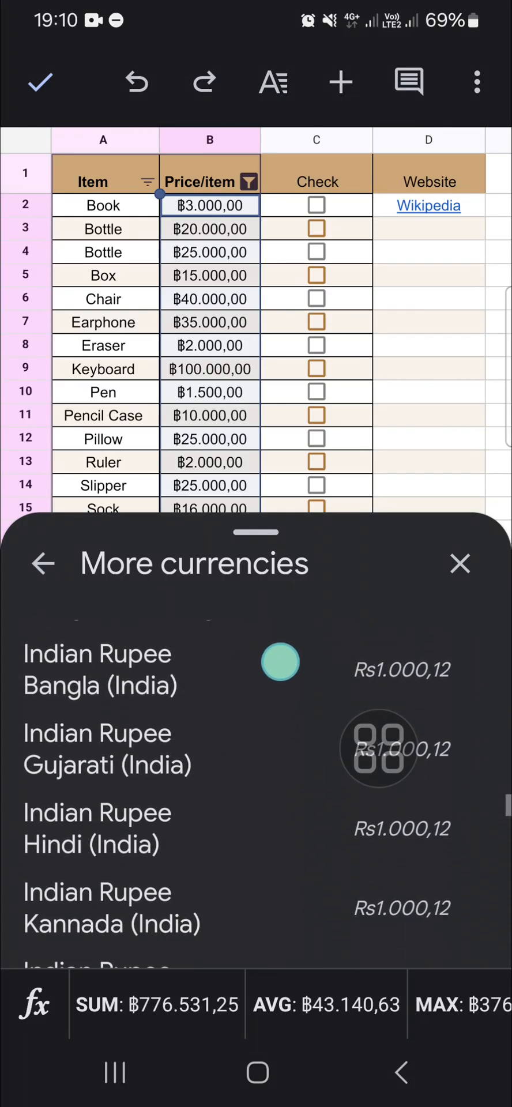
scroll(down, 3)
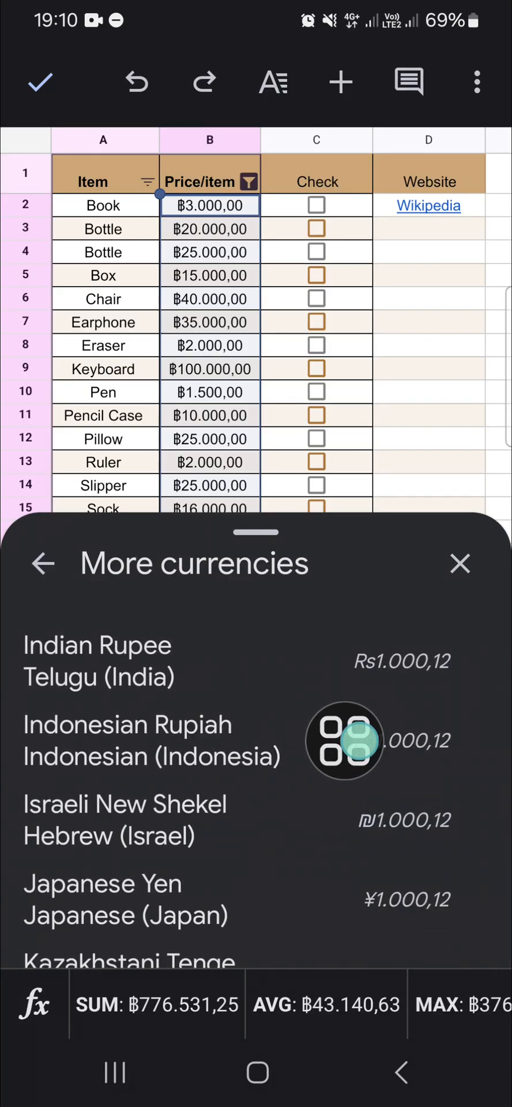
click(127, 741)
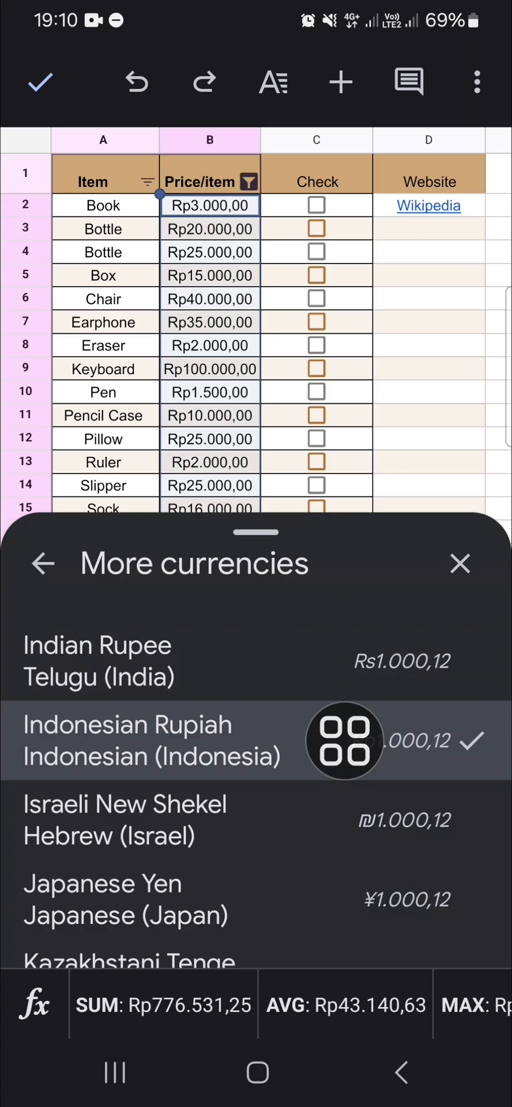
click(460, 564)
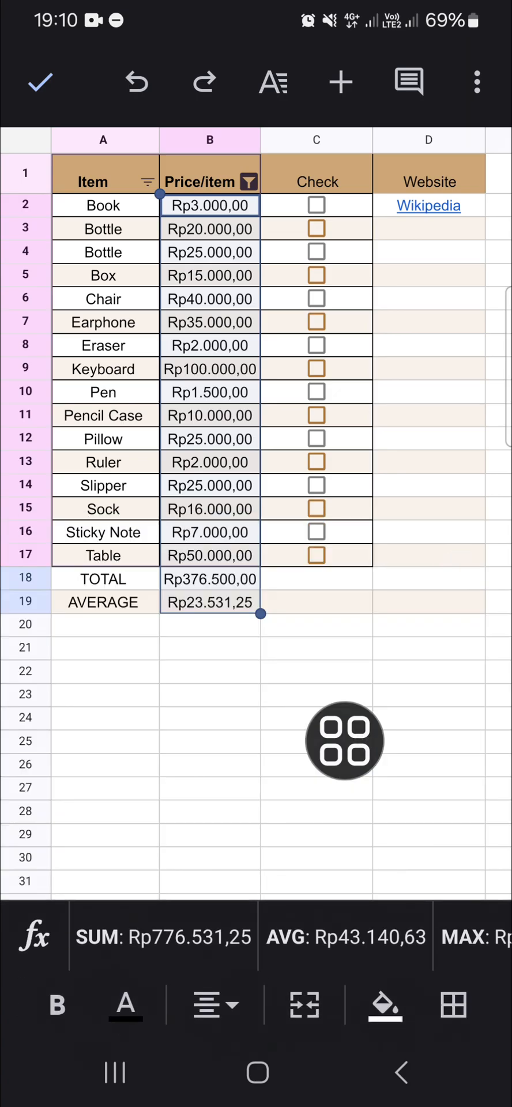
click(345, 741)
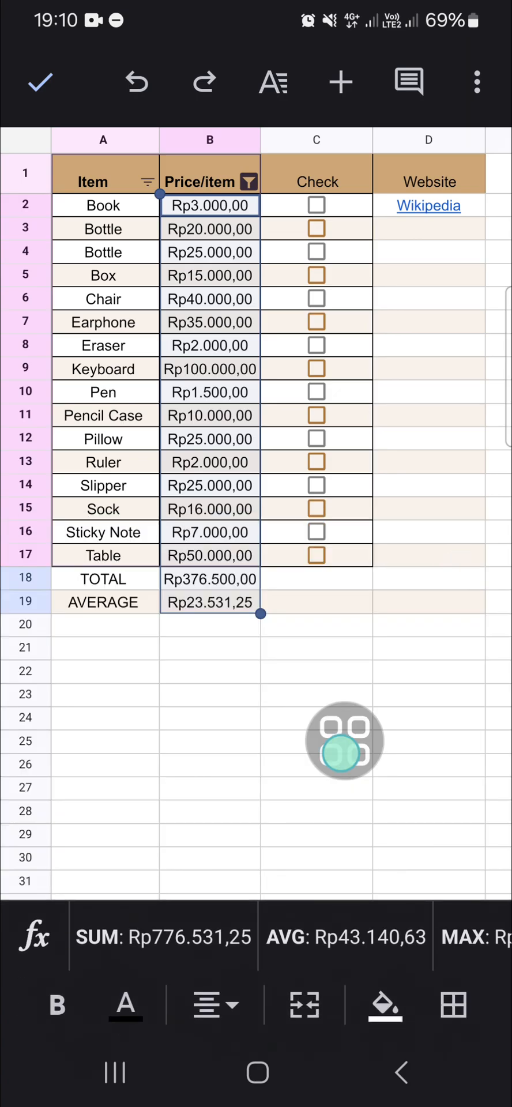